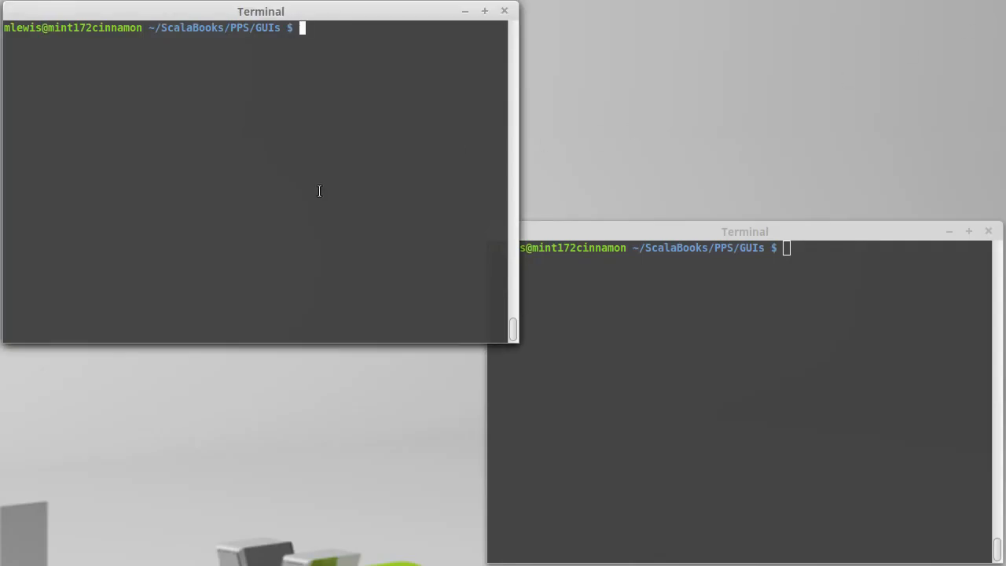
# Run vi history.txt at the shell prompt to create the new file.
pyautogui.write('vi')
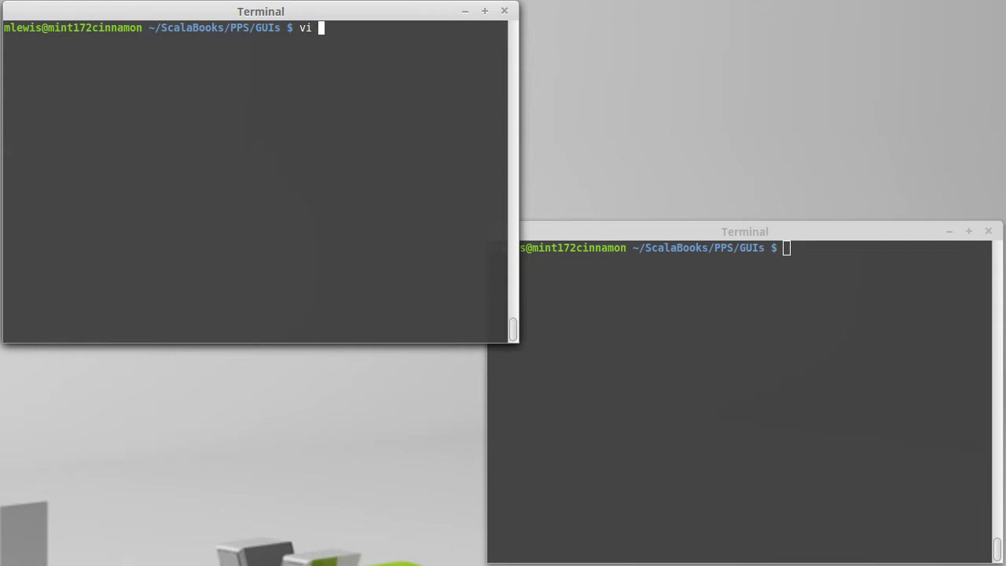
pyautogui.write('history.txt')
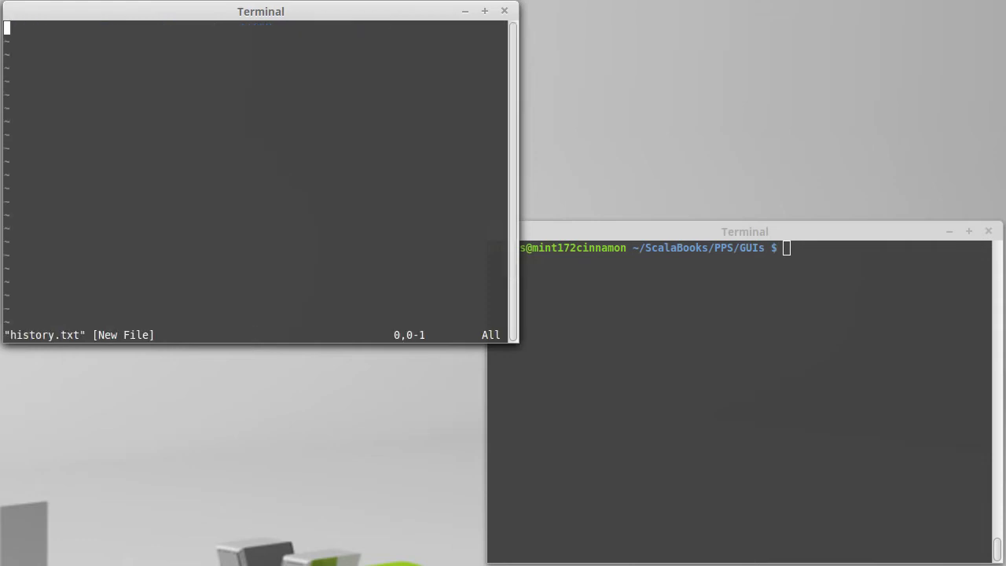
# Enter insert mode and type 'Abstract Windowing Toolkit - AWT' as the first line.
pyautogui.press('i')
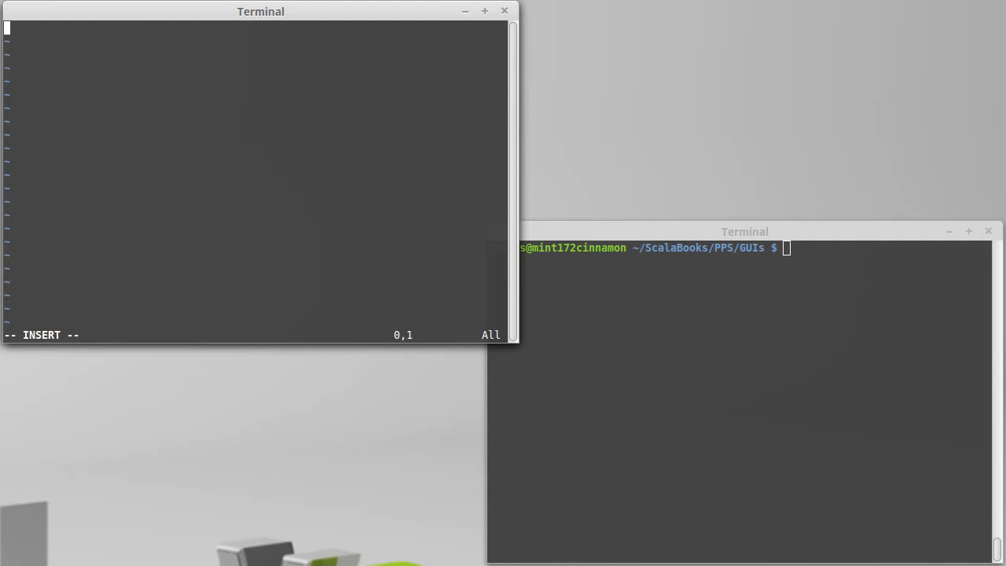
pyautogui.write('Abstract Win')
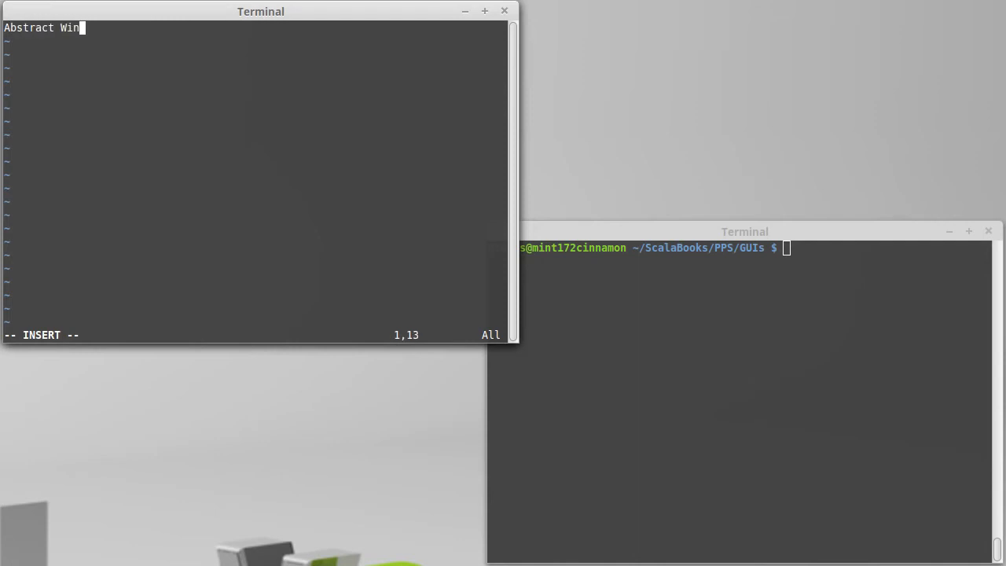
pyautogui.write('dowing Tool')
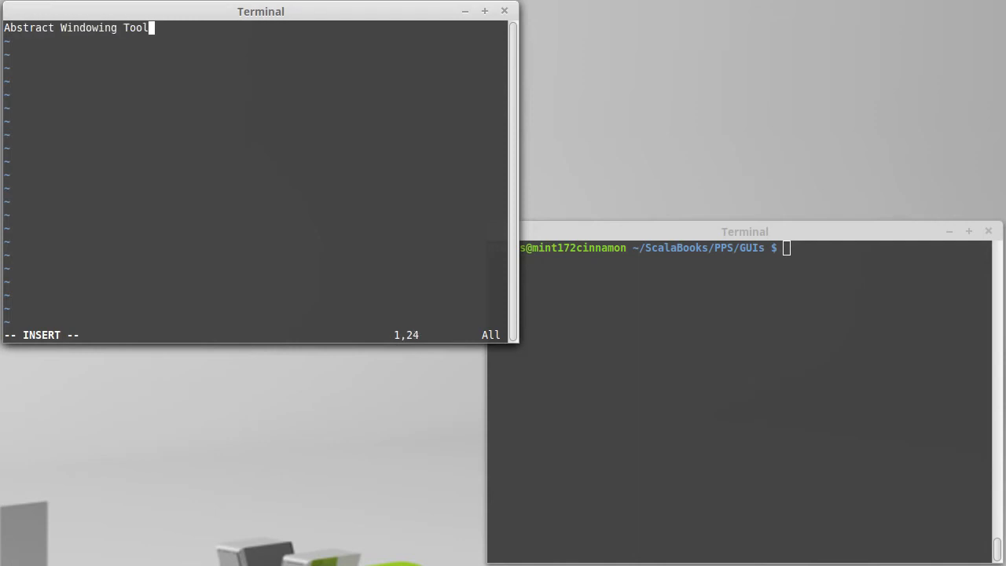
pyautogui.write('kit -')
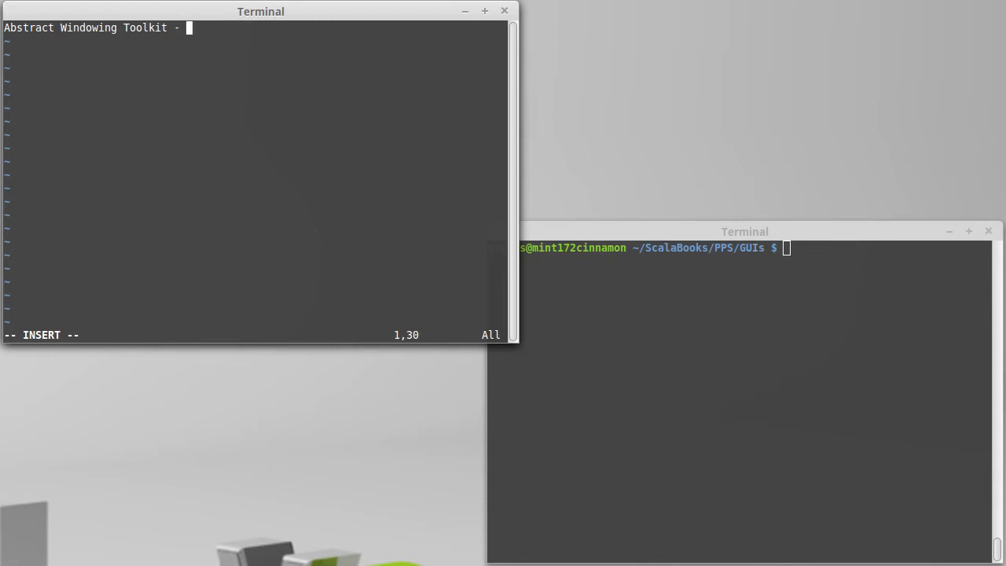
pyautogui.write('AWT')
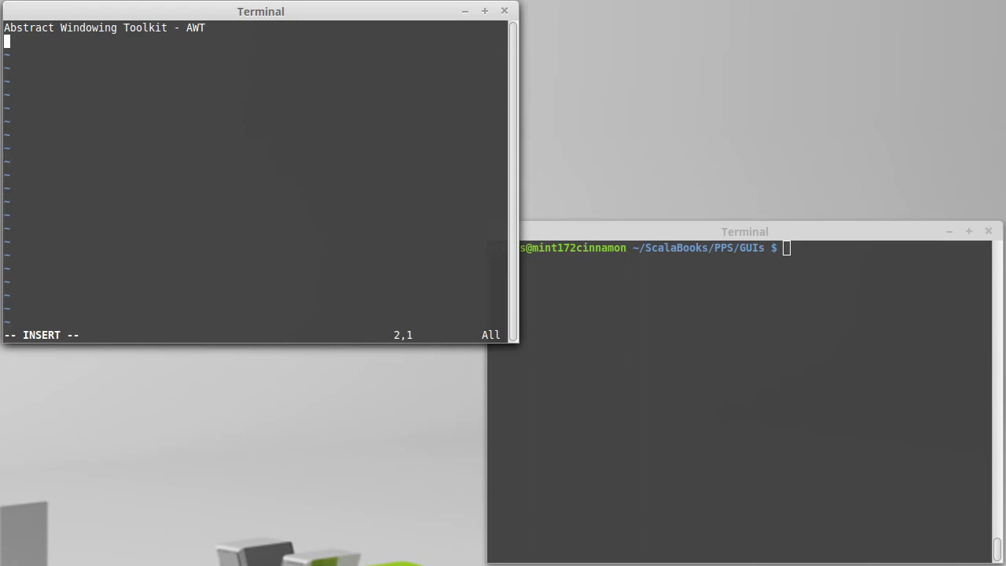
# Type the second line 'Swing = scala.swing' and start a new line after it.
pyautogui.write('Swing')
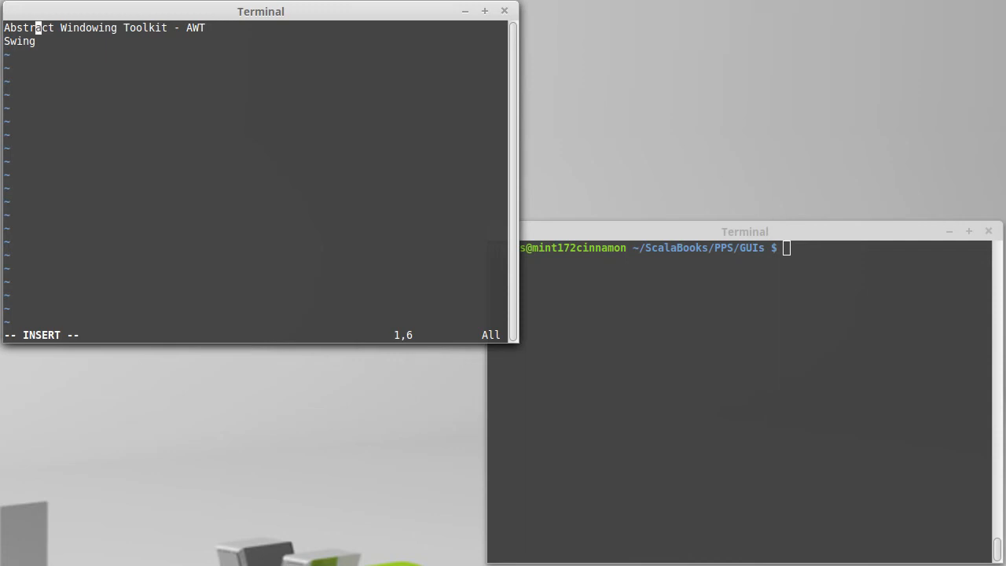
pyautogui.press('Down')
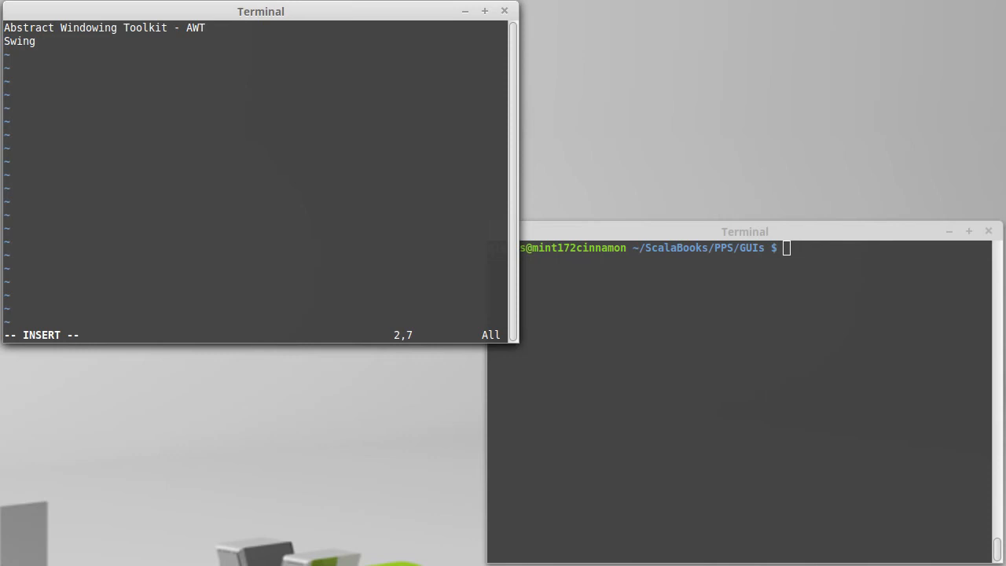
pyautogui.write('= scala')
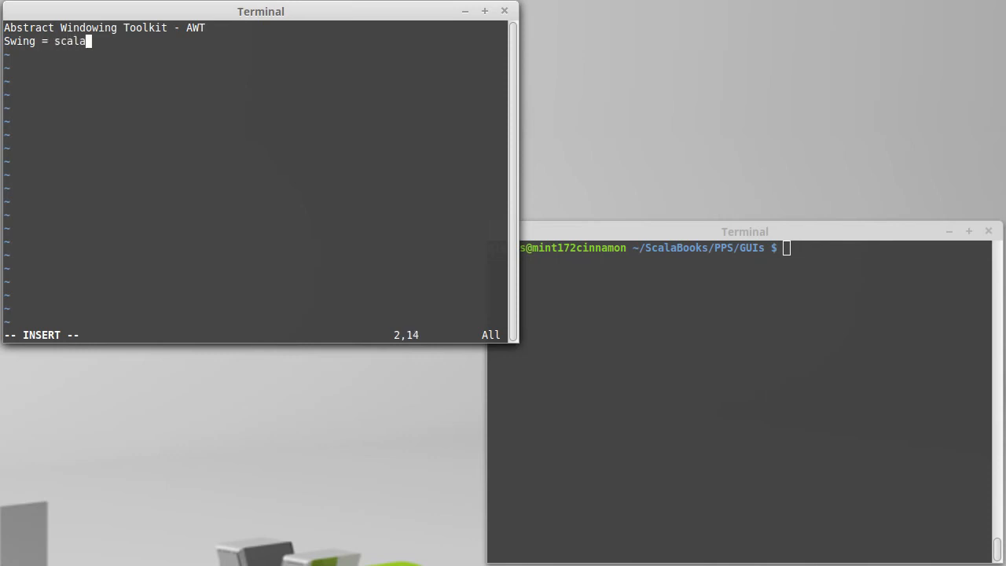
pyautogui.write('.swing')
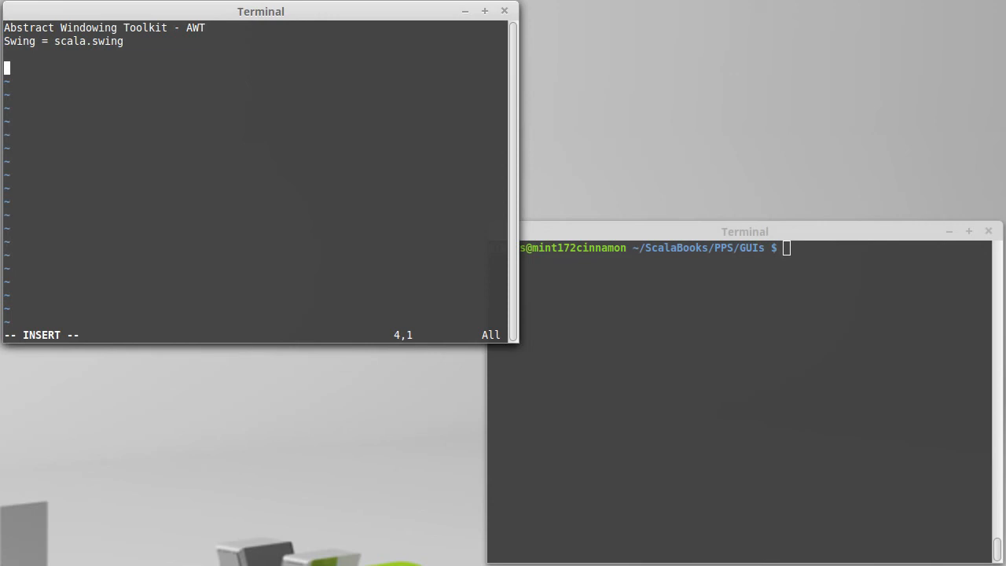
# Type 'JavaFX' with '2.0' on line 4 below the blank line.
pyautogui.write('JavaFX')
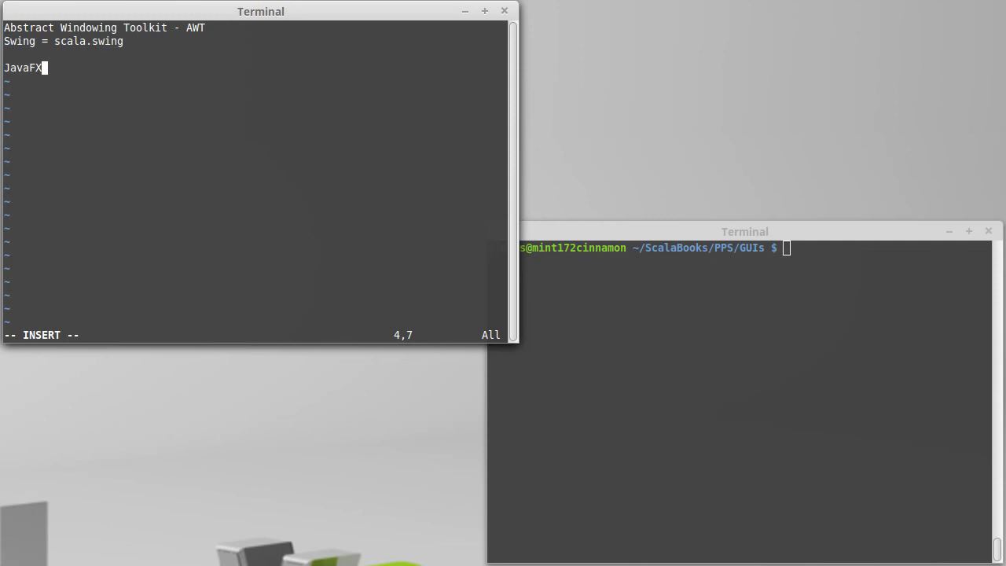
pyautogui.write('2.0')
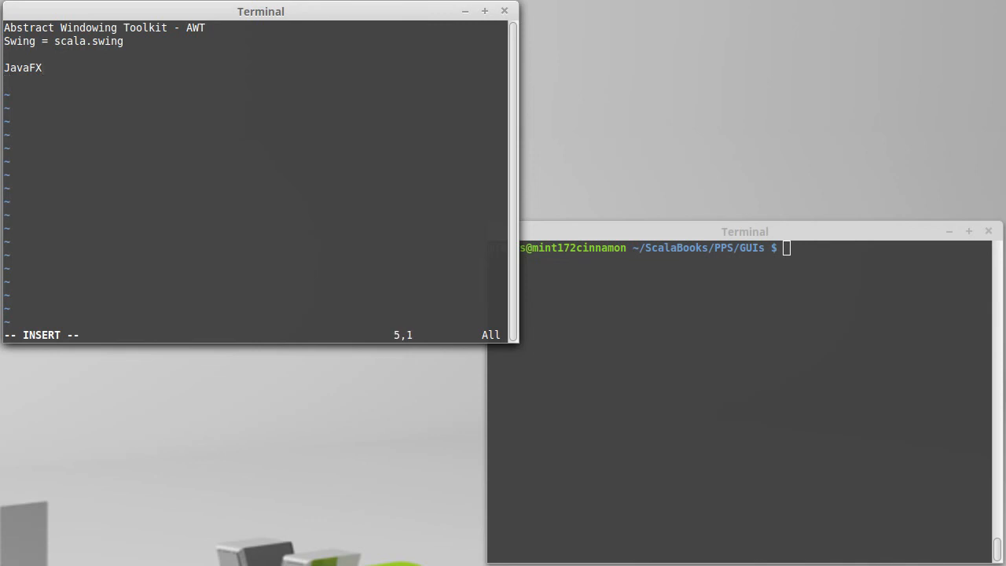
# Type 'ScalaFX' on line 5 beneath JavaFX.
pyautogui.write('Scala')
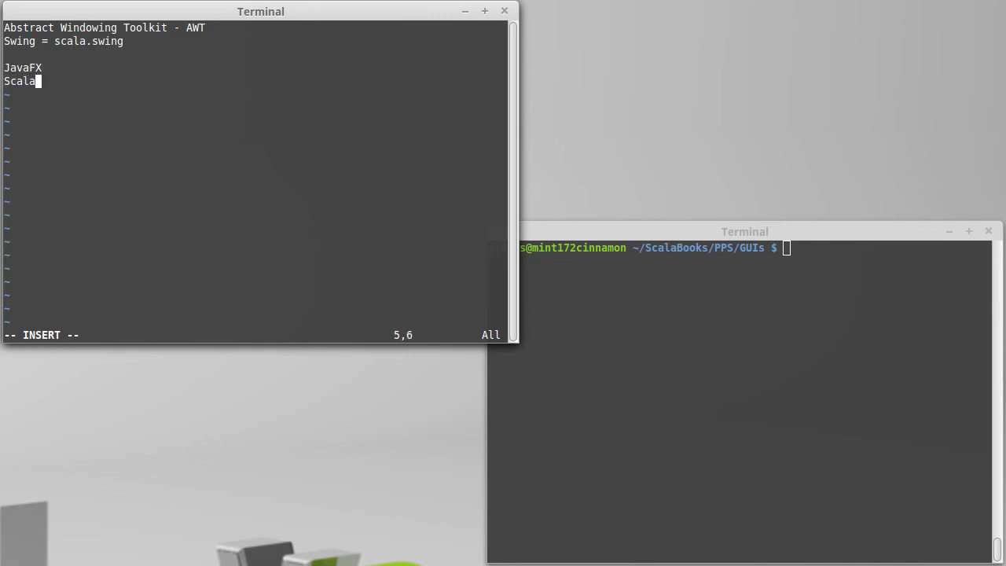
pyautogui.write('FX')
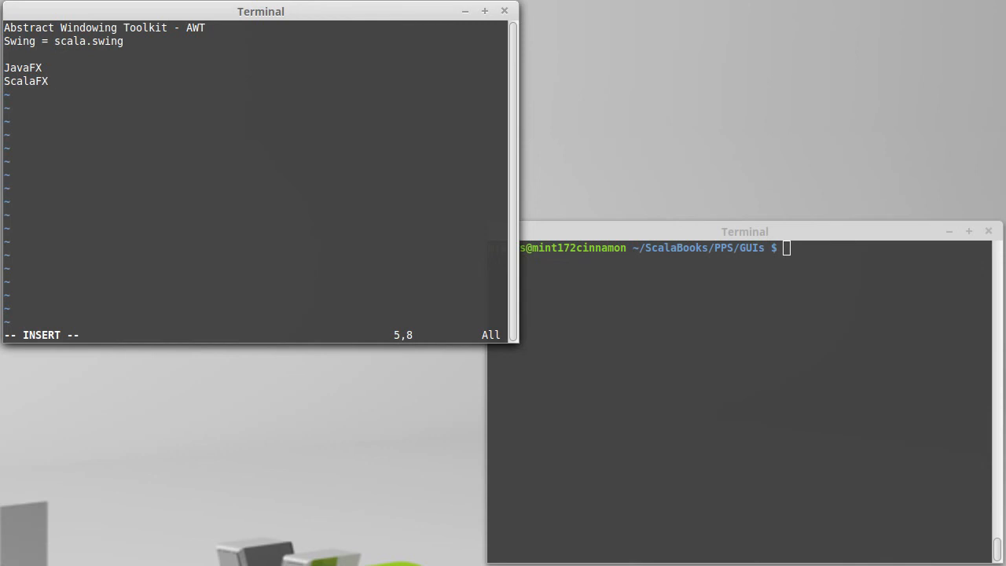
pyautogui.moveTo(351, 170)
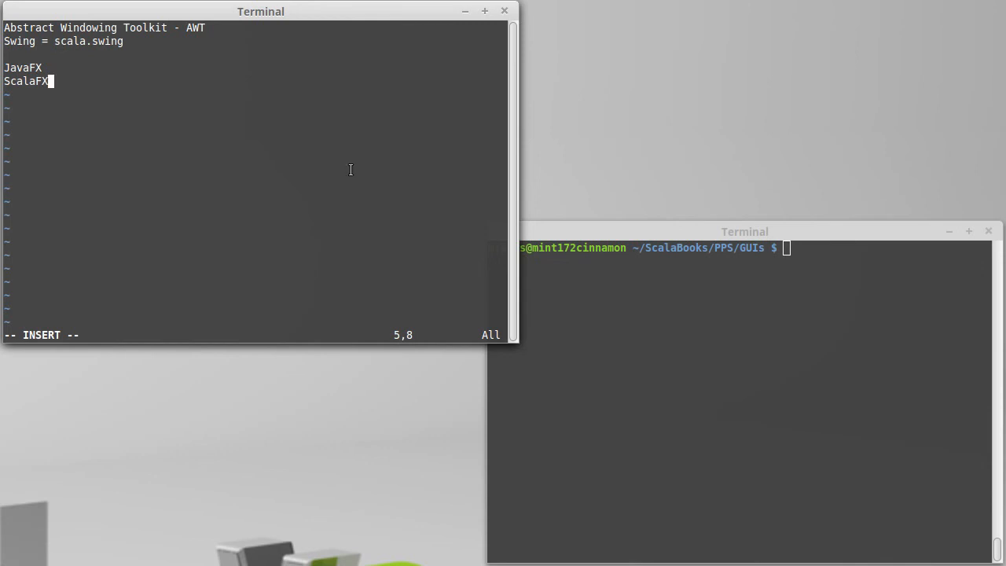
pyautogui.moveTo(51, 83)
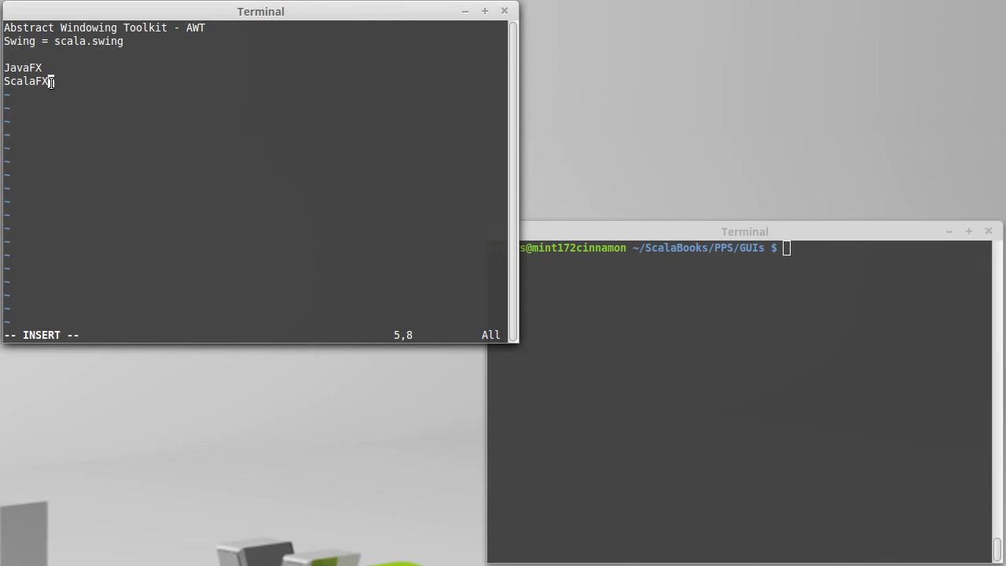